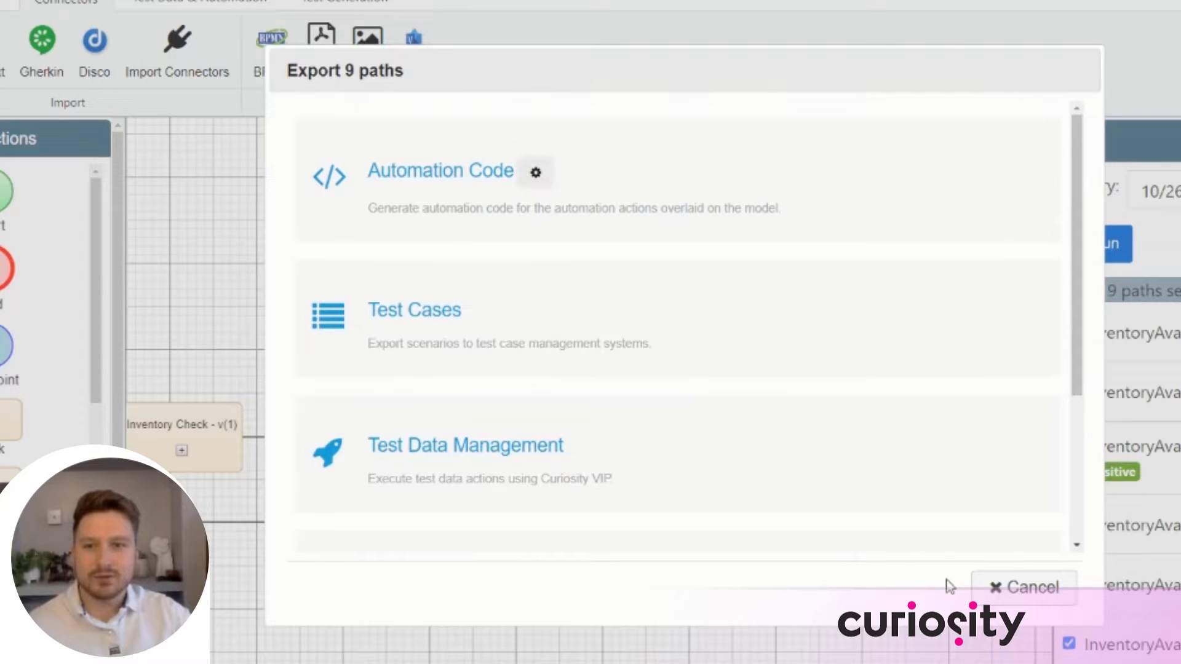
mouse_move(968, 599)
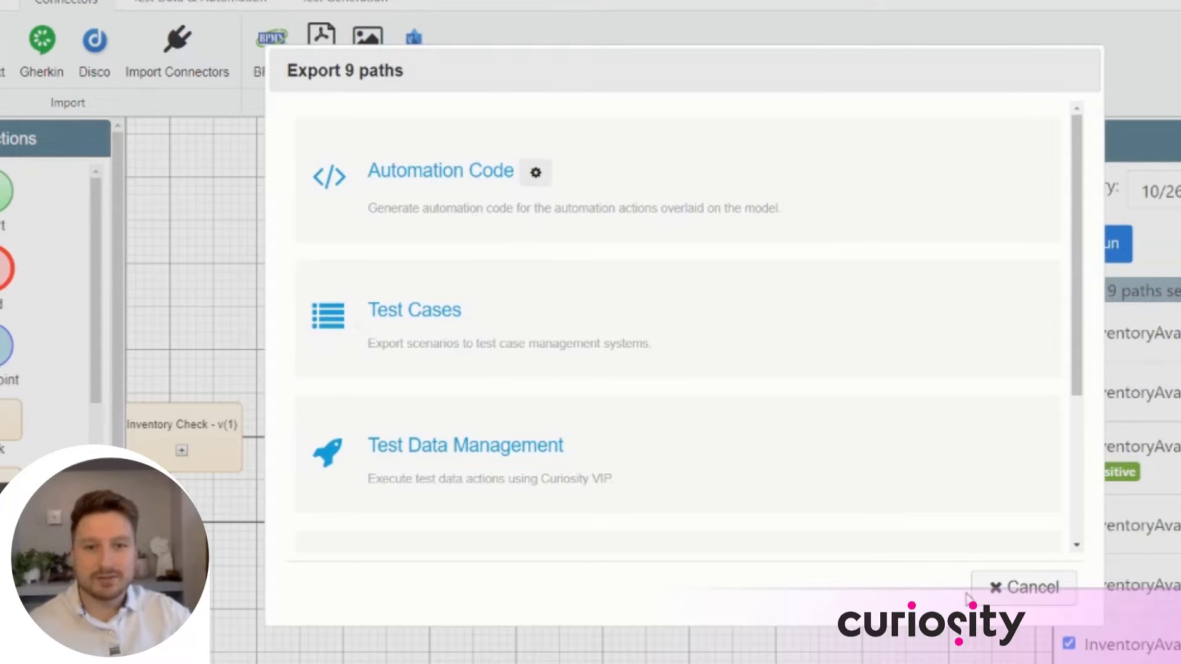
Cancel the Export 9 paths dialog to return to the Browse Items model canvas.
click(1023, 588)
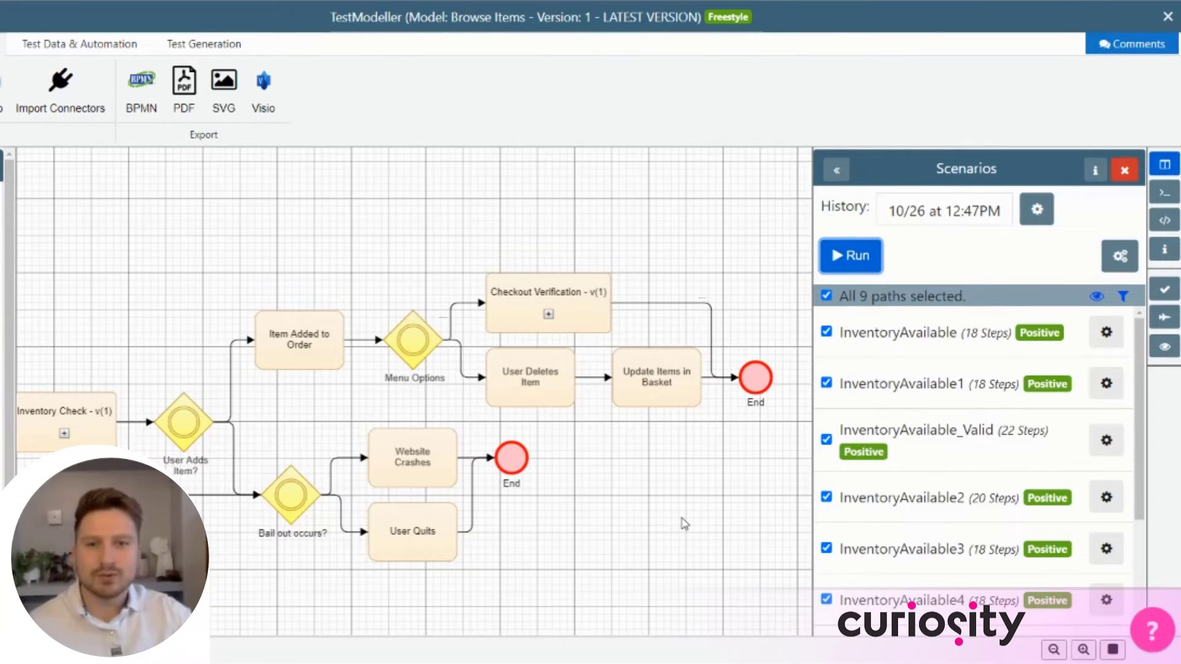
mouse_move(677, 523)
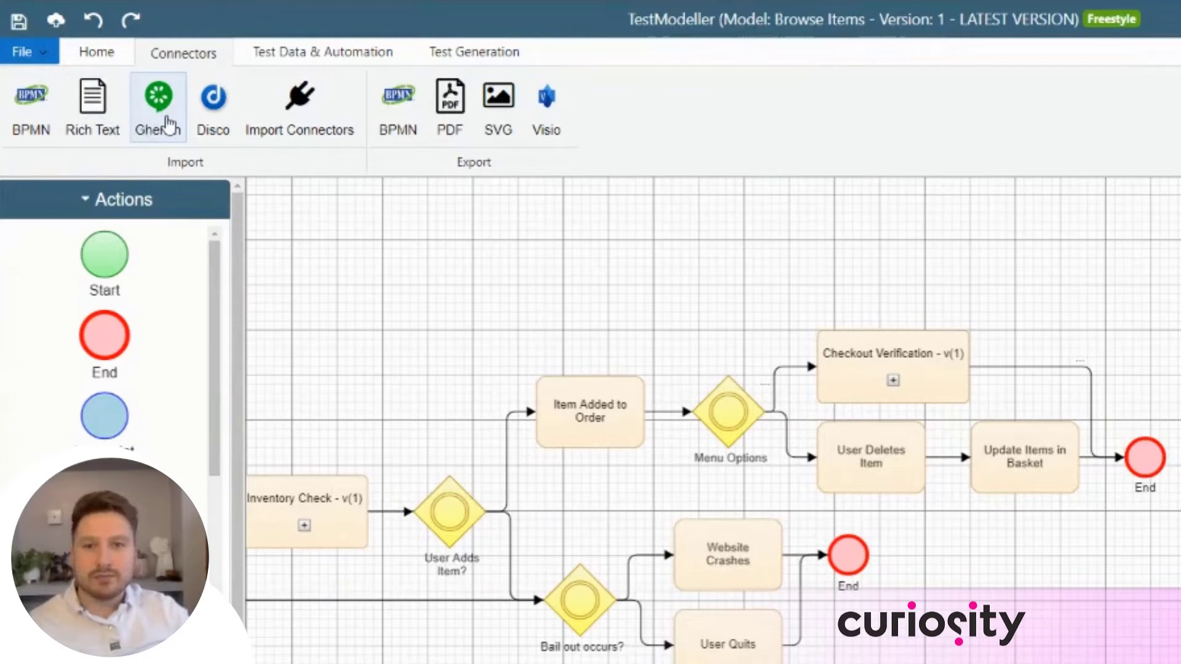
mouse_move(299, 105)
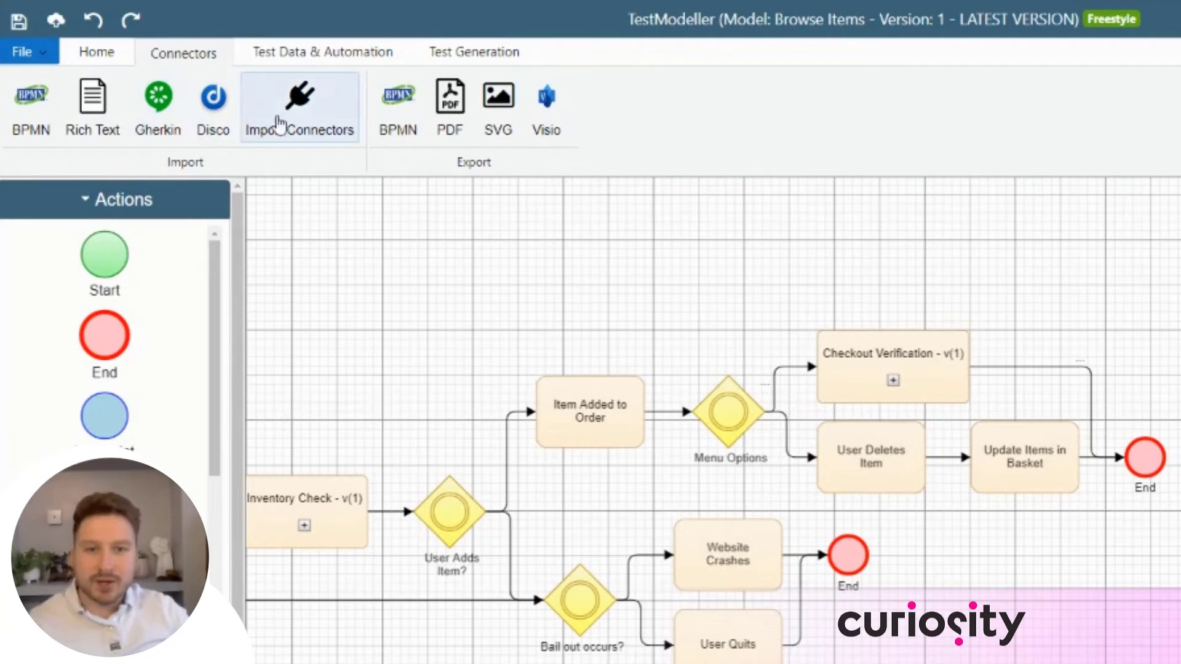